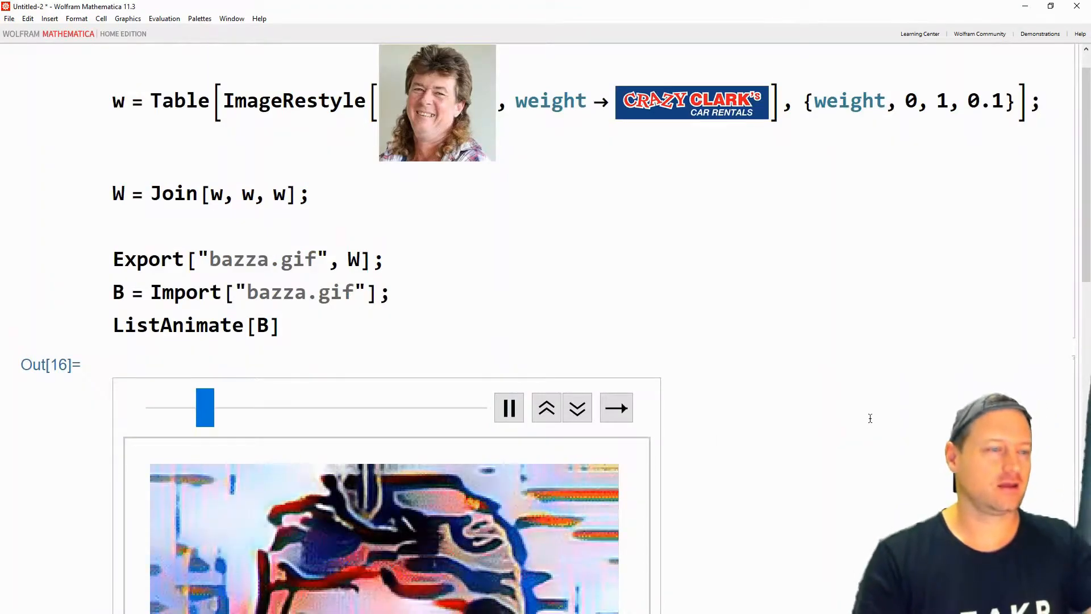
# Step: Evaluate Nest[f, x, 4] to get f[f[f[f[x]]]]
pyautogui.scroll(-3)
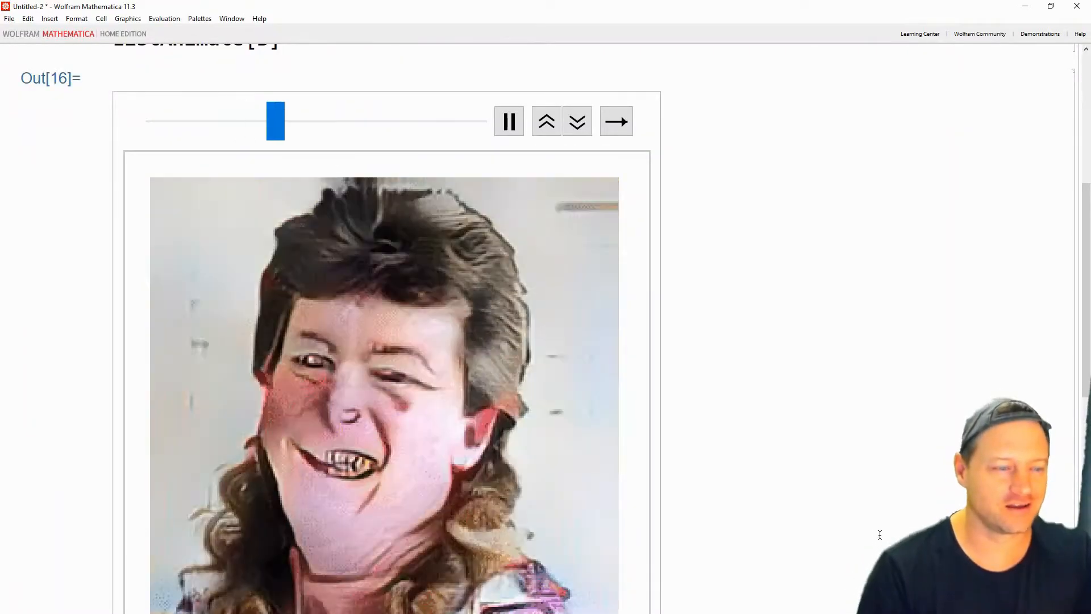
pyautogui.moveTo(509, 121)
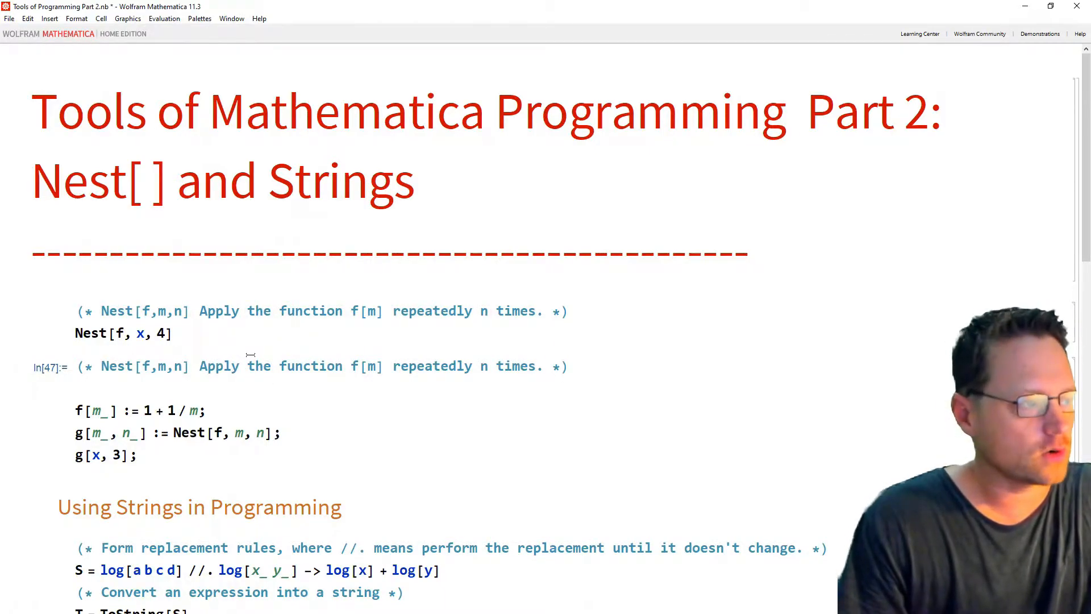
pyautogui.press('shift+enter')
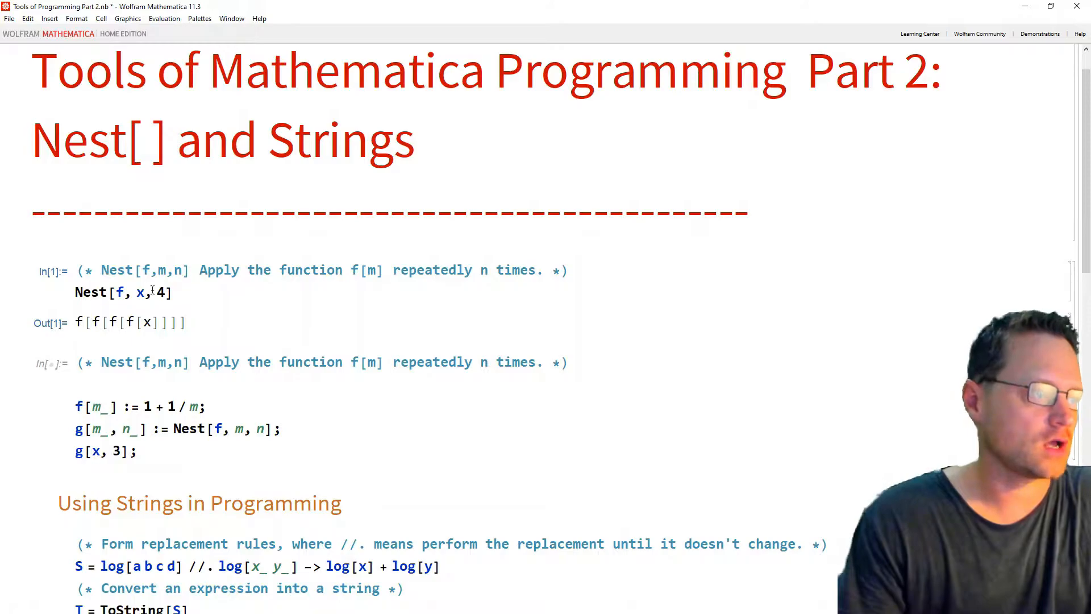
pyautogui.doubleClick(162, 292)
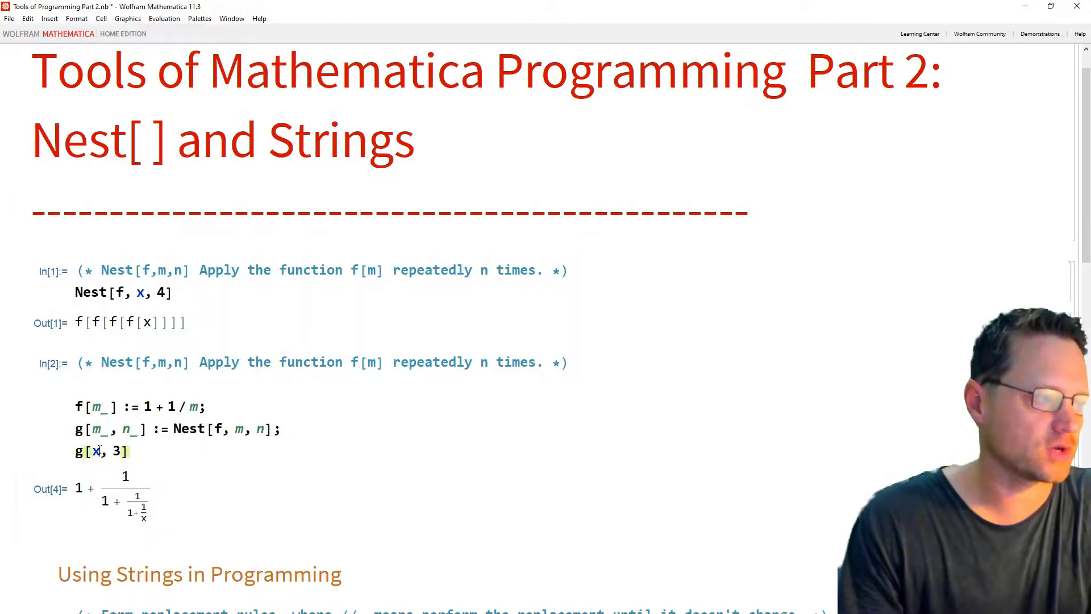
# Step: Replace x with 5 in g[x, 3] and evaluate it to get 17/11
pyautogui.doubleClick(95, 452)
pyautogui.write('5')
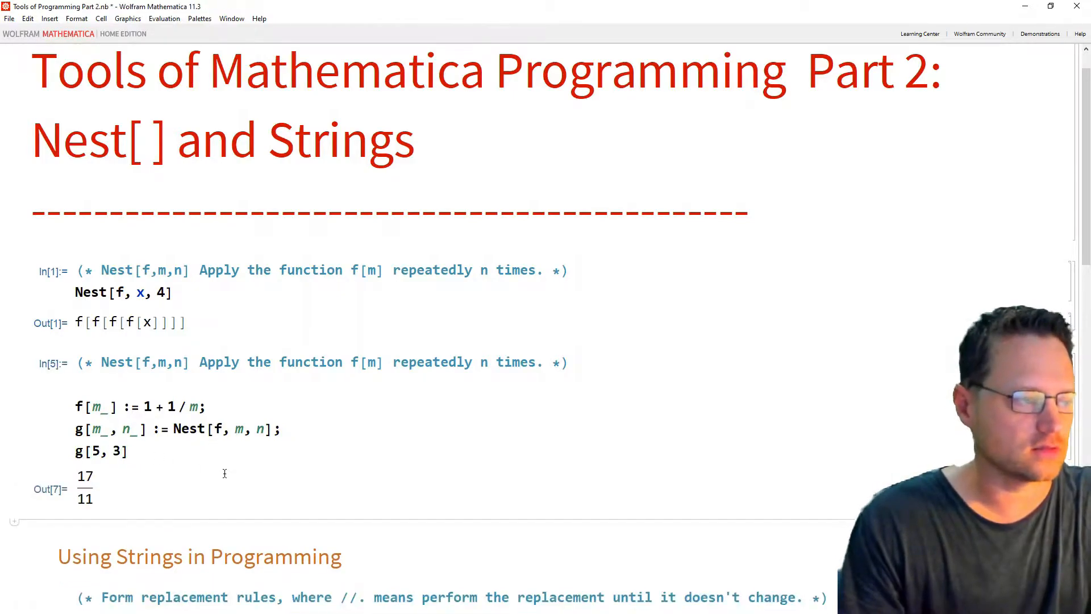
pyautogui.click(85, 487)
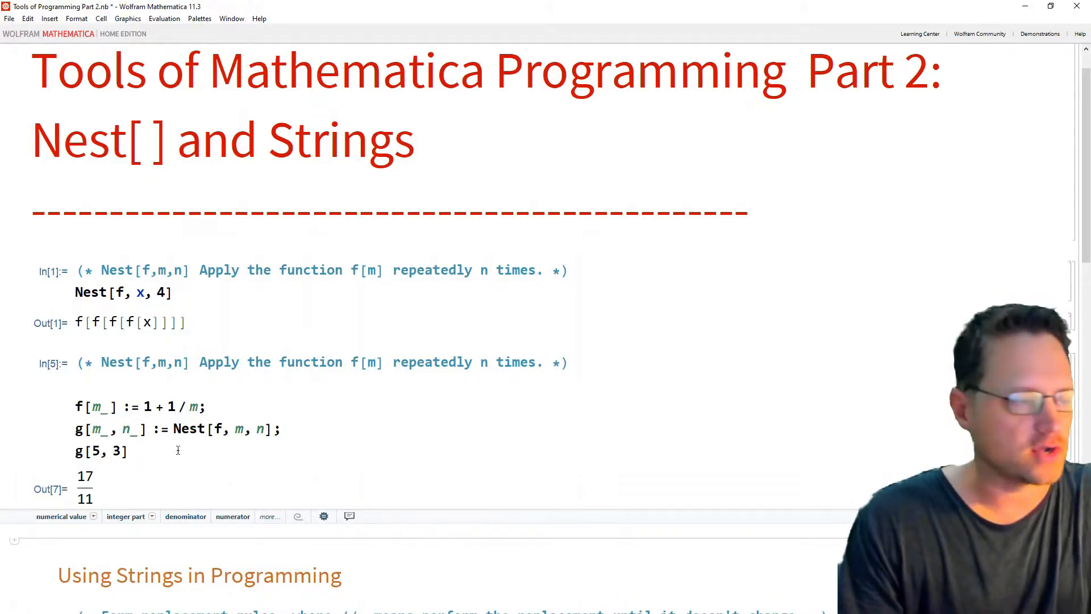
pyautogui.scroll(-3)
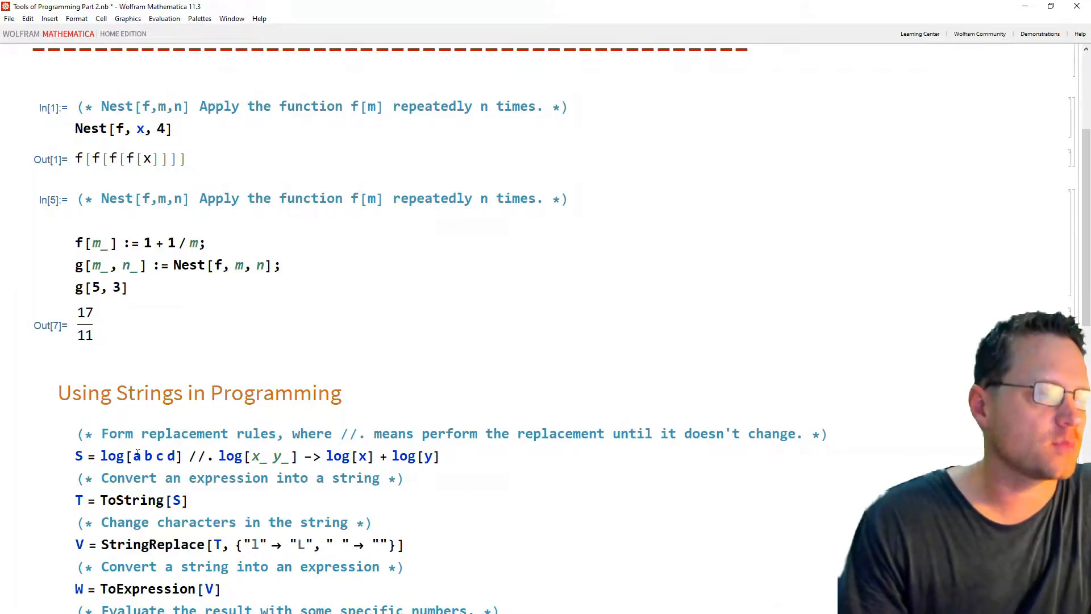
pyautogui.doubleClick(139, 456)
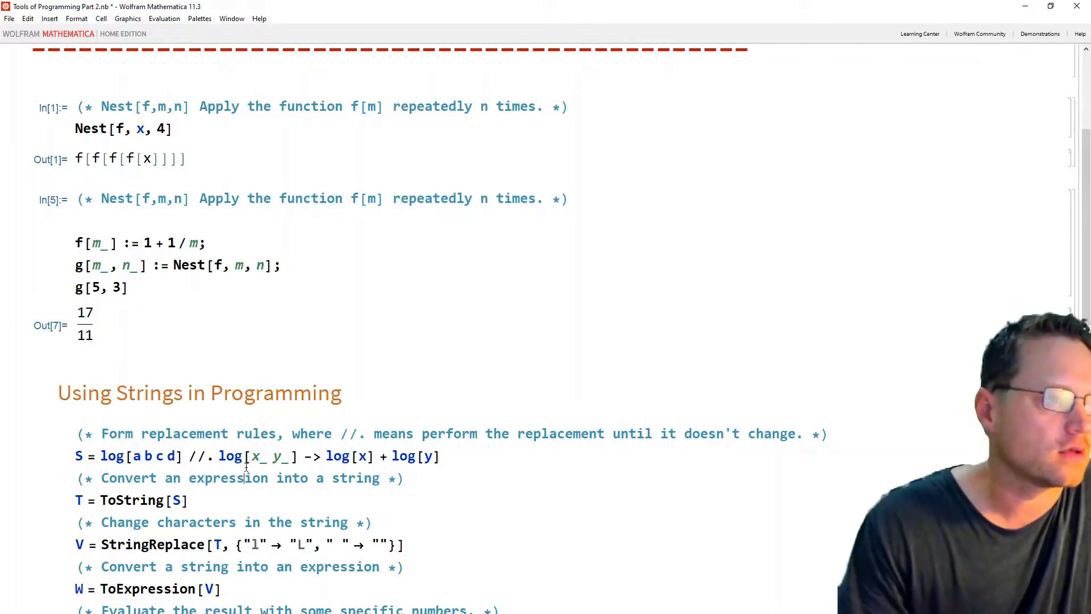
pyautogui.doubleClick(202, 455)
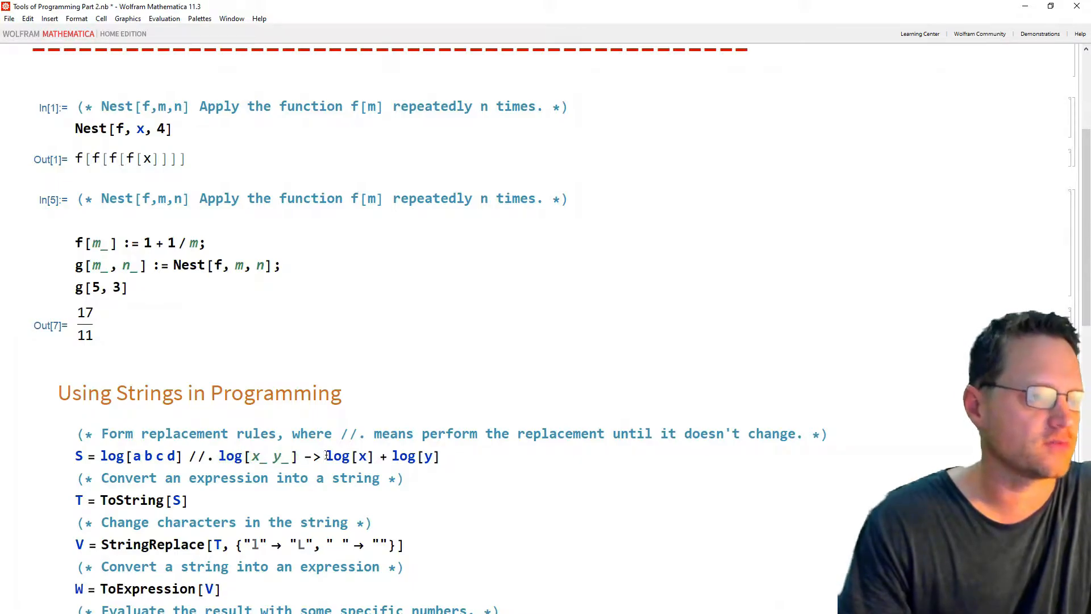
pyautogui.doubleClick(337, 456)
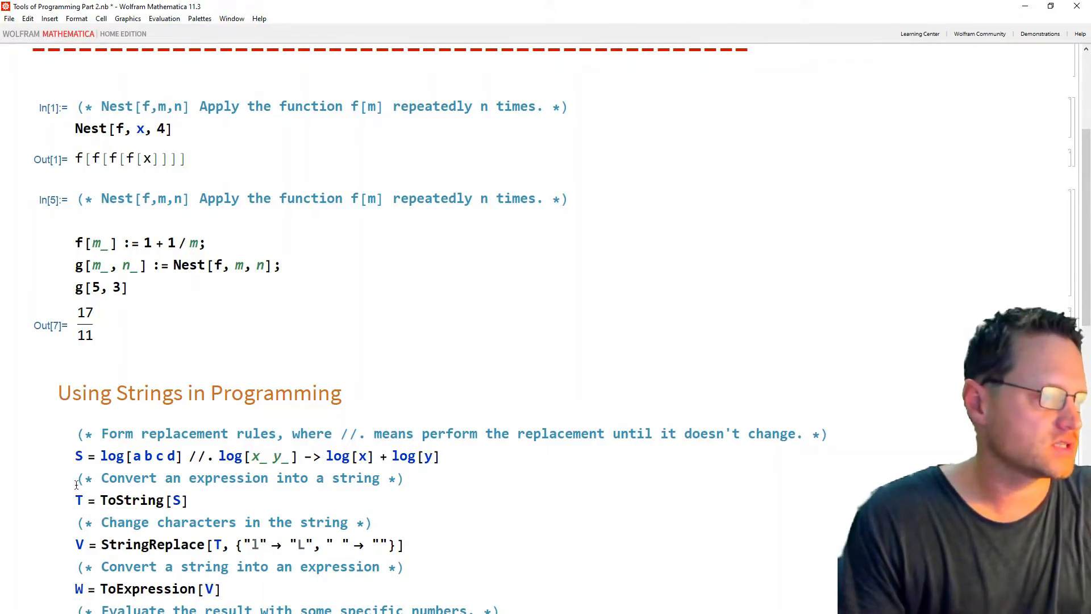
pyautogui.scroll(-3)
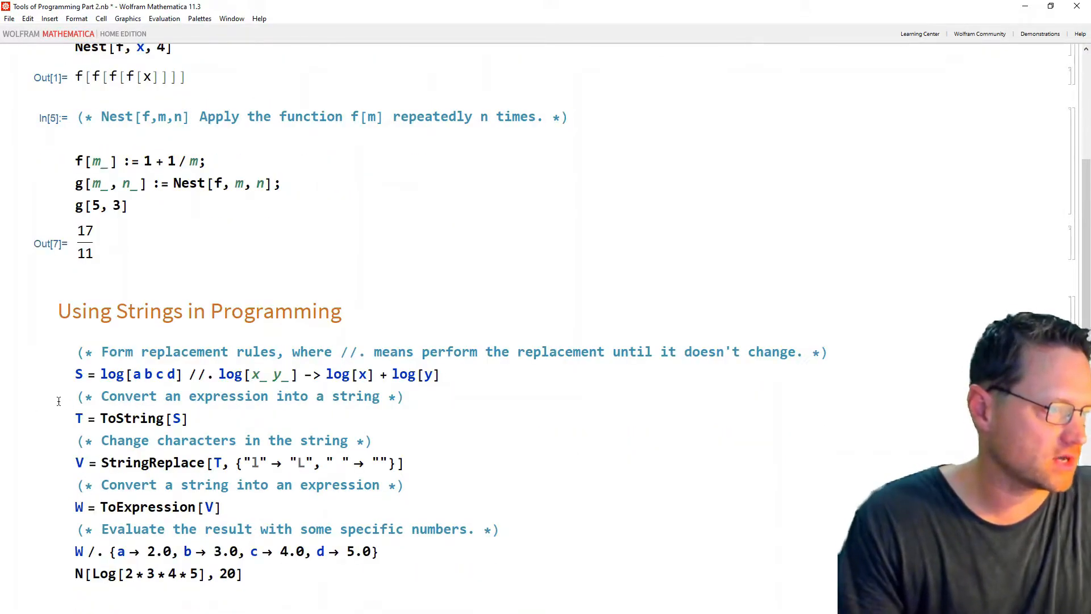
# Step: Evaluate S = log[a b c d] //. rule on its own, expanding to log[a] + log[b] + log[c] + log[d]
pyautogui.moveTo(75, 396); pyautogui.dragTo(244, 573)
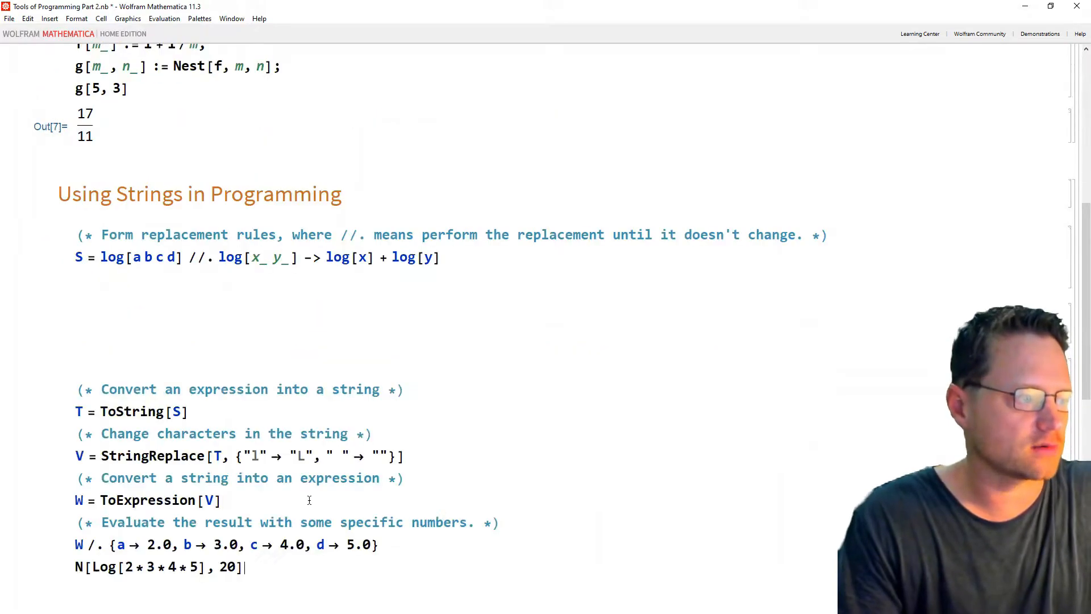
pyautogui.press('shift+enter')
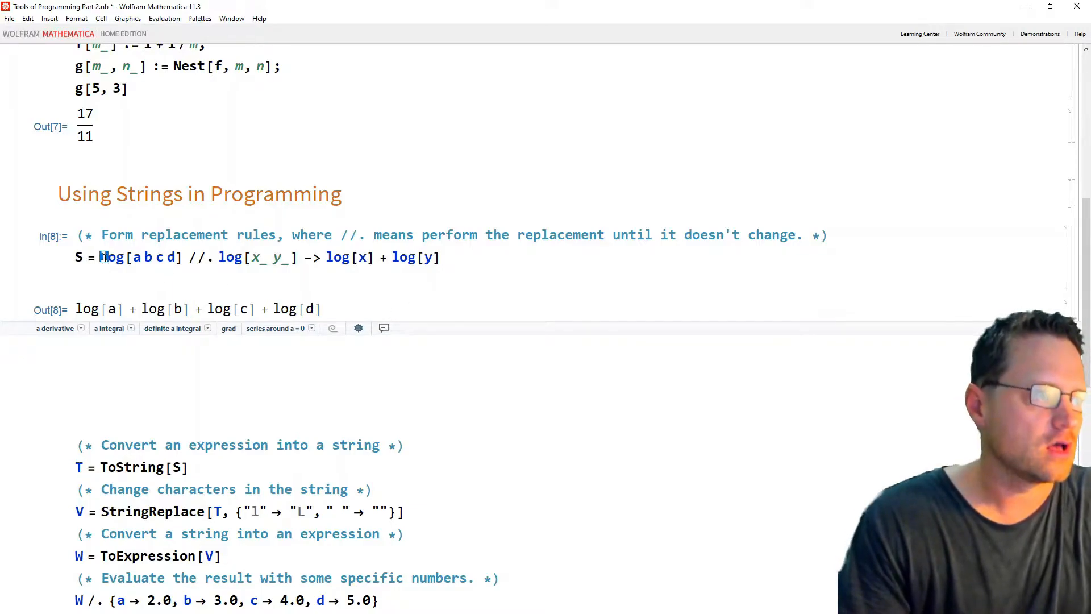
pyautogui.doubleClick(111, 257)
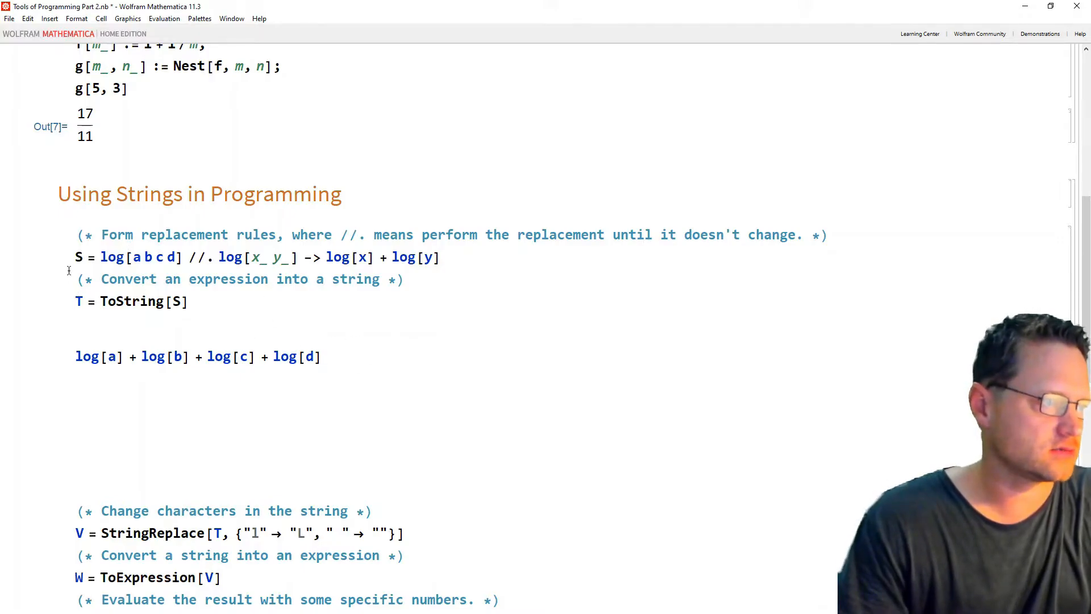
# Step: Evaluate T = ToString[S] and StringReplace into V, giving "Log[a]+Log[b]+Log[c]+Log[d]"
pyautogui.moveTo(102, 256); pyautogui.dragTo(437, 257)
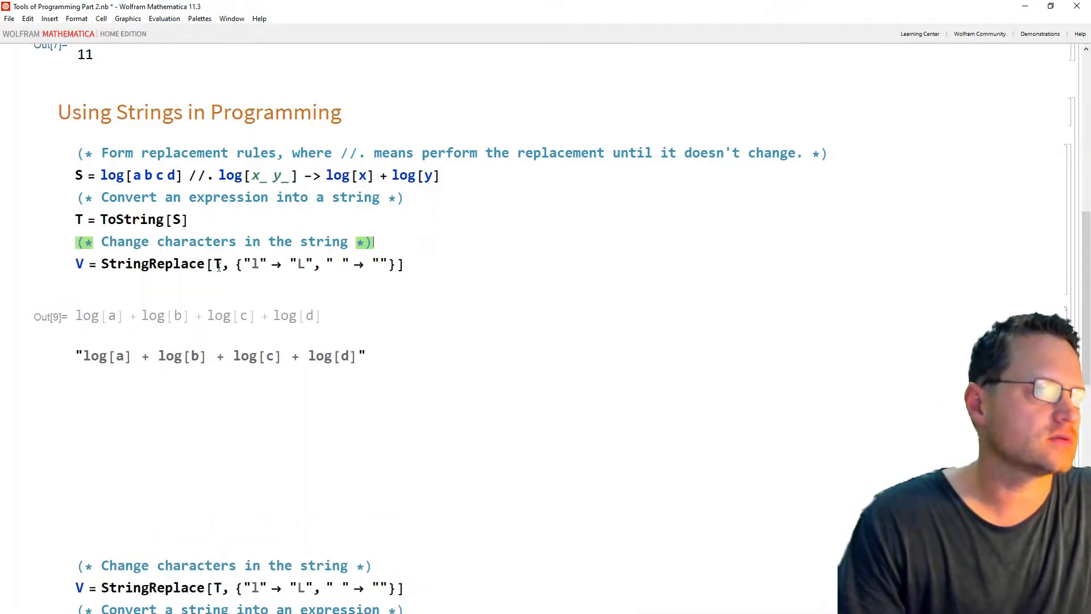
pyautogui.doubleClick(153, 263)
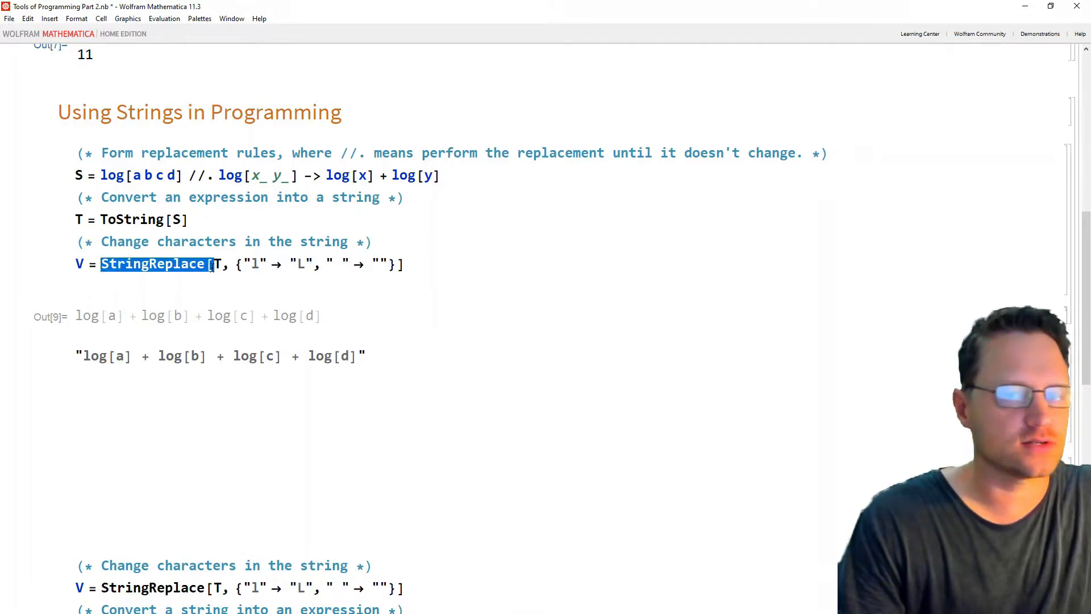
pyautogui.doubleClick(254, 264)
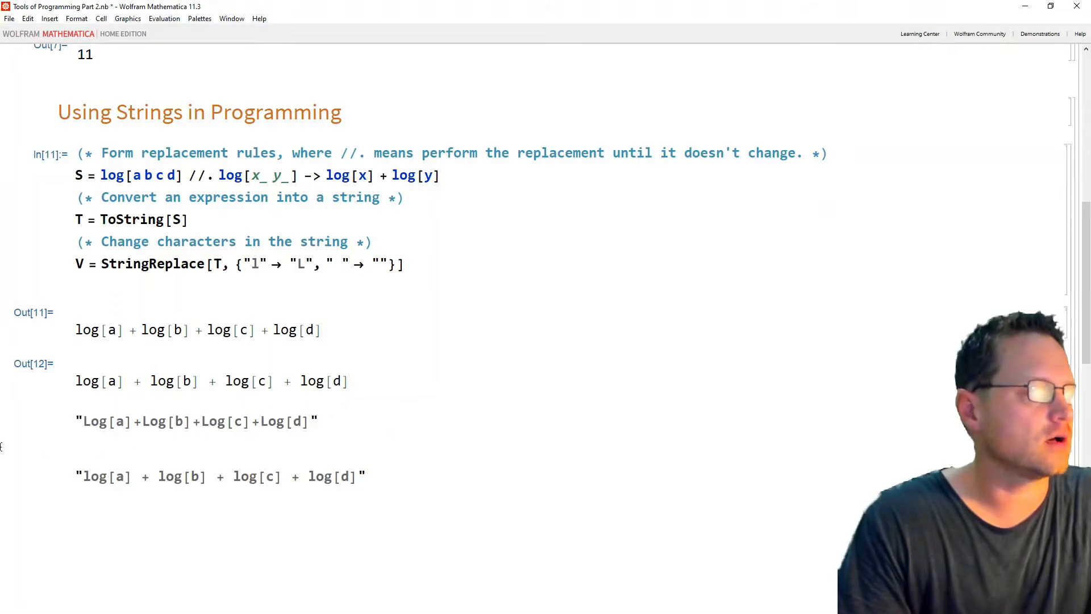
pyautogui.click(318, 421)
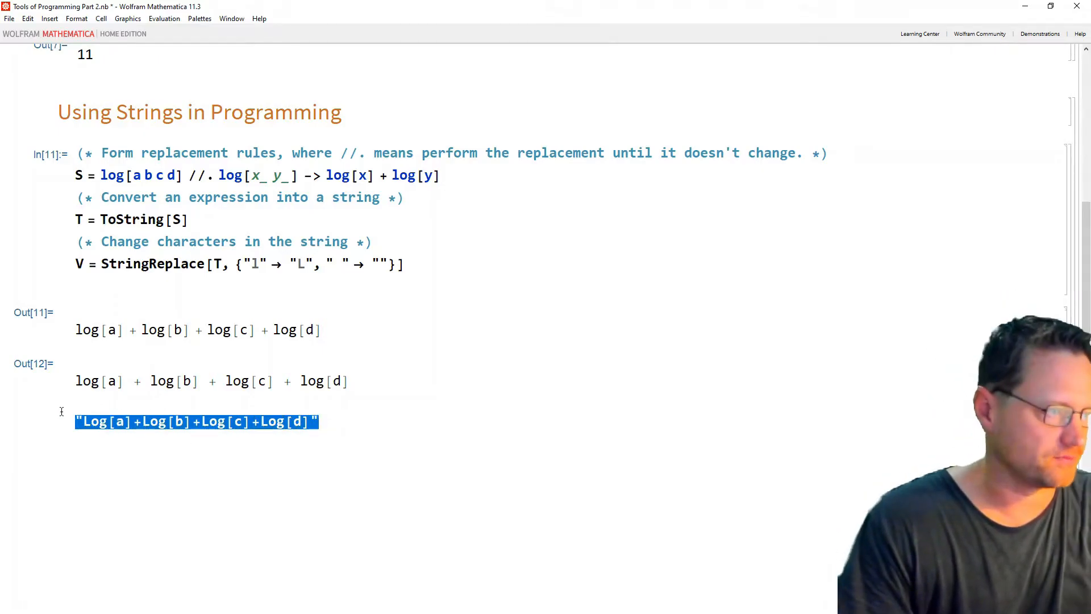
pyautogui.scroll(-3)
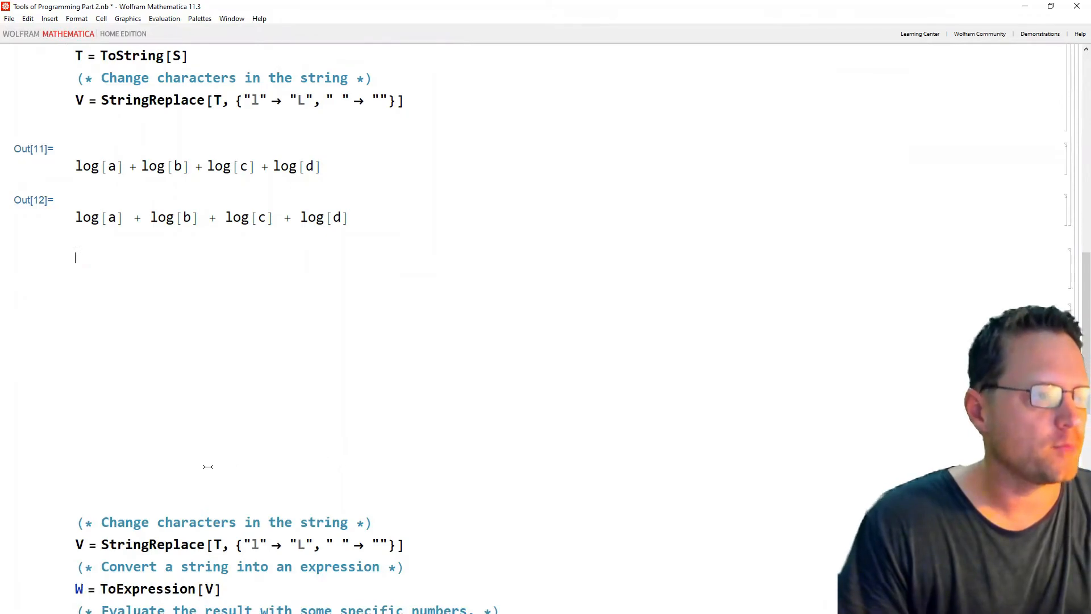
# Step: Evaluate W = ToExpression[V], yielding the expression Log[a] + Log[b] + Log[c] + Log[d]
pyautogui.doubleClick(223, 523)
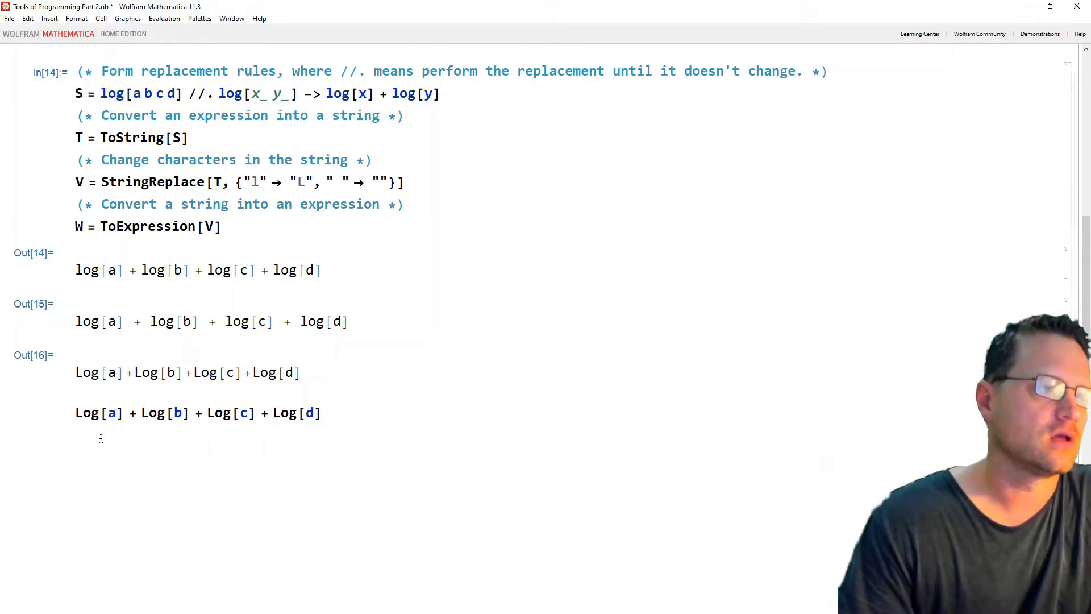
pyautogui.tripleClick(198, 412)
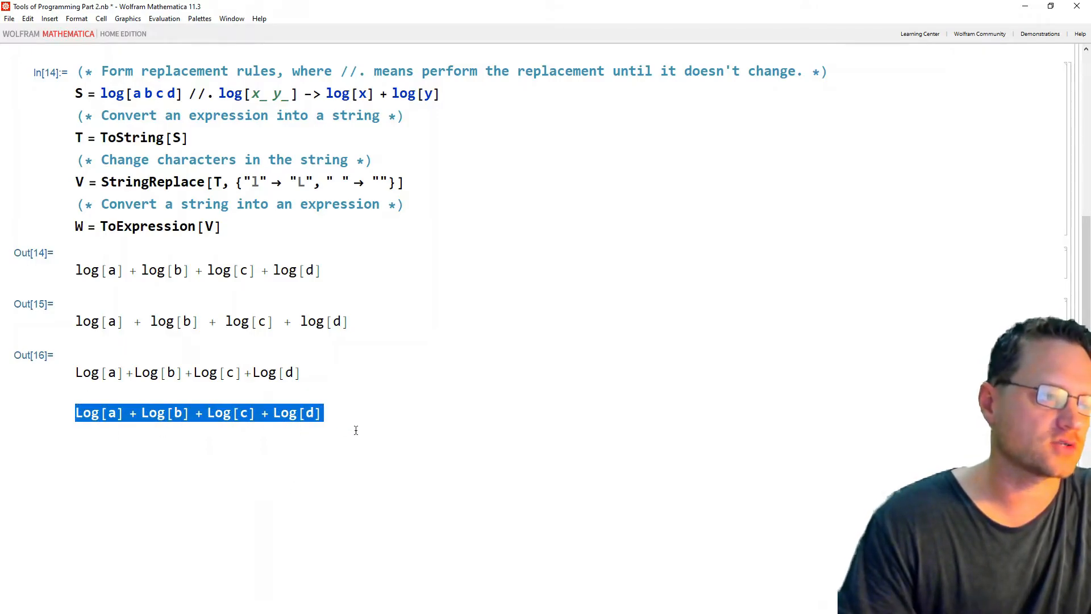
pyautogui.click(108, 413)
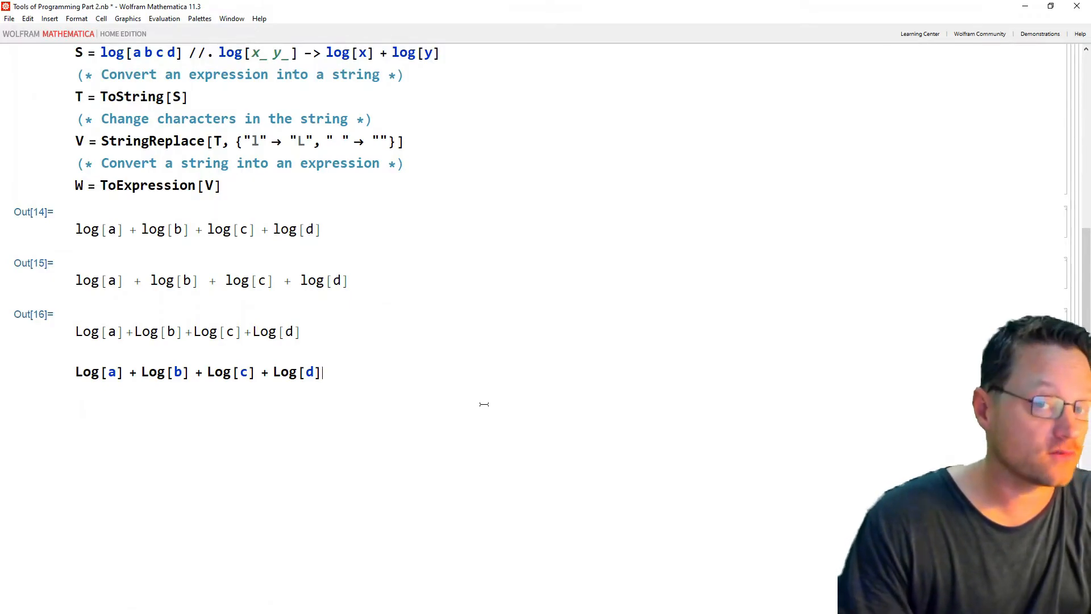
# Step: Evaluate W with a=2.0, b=3.0, c=4.0, d=5.0 and N[Log[2*3*4*5], 20], both ≈ 4.78749
pyautogui.scroll(-3)
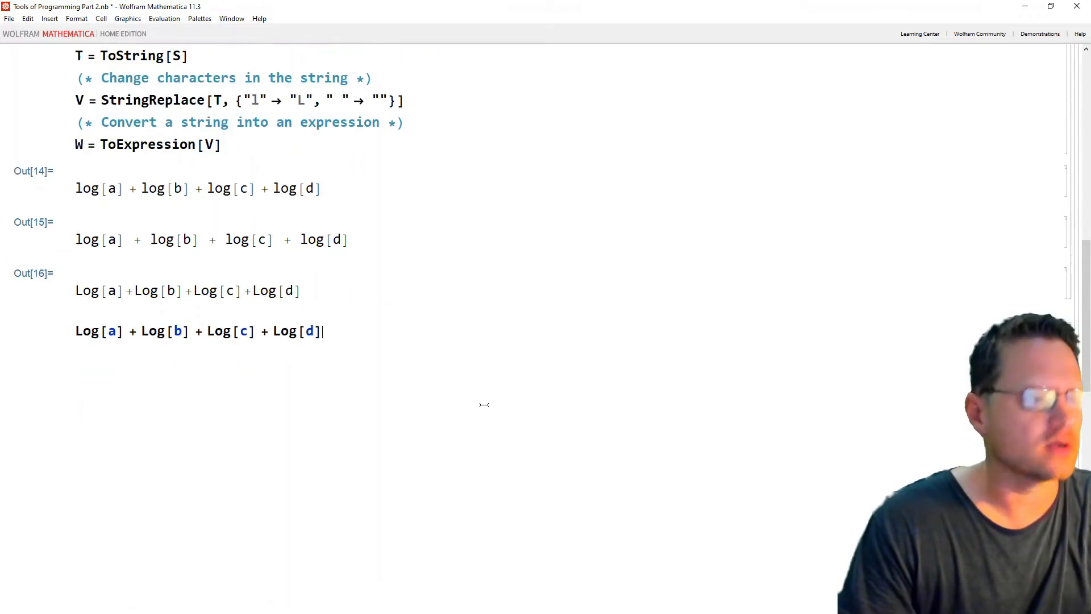
pyautogui.scroll(-3)
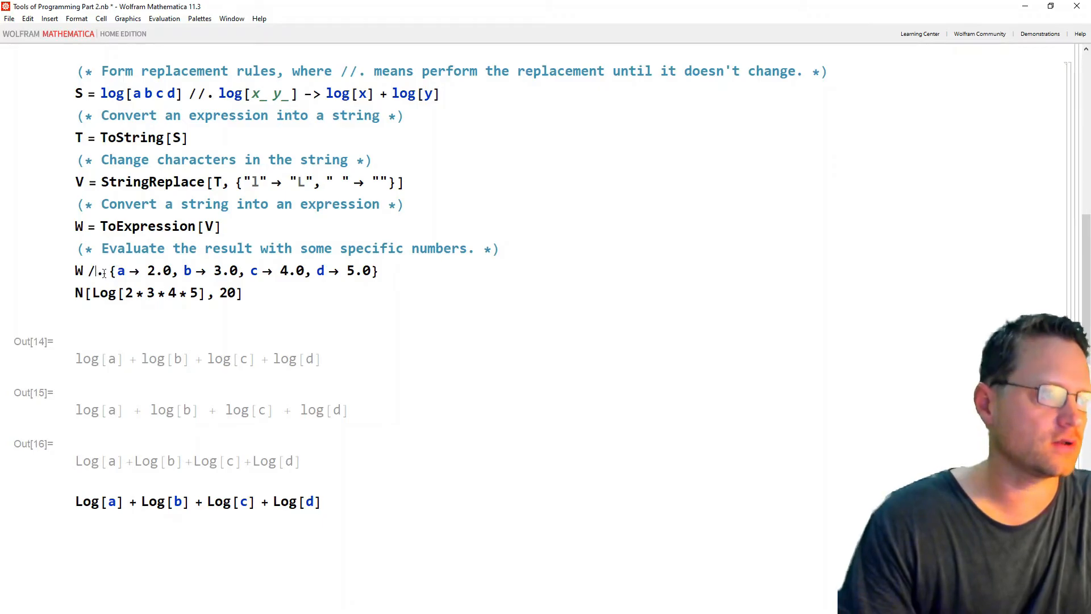
pyautogui.doubleClick(159, 271)
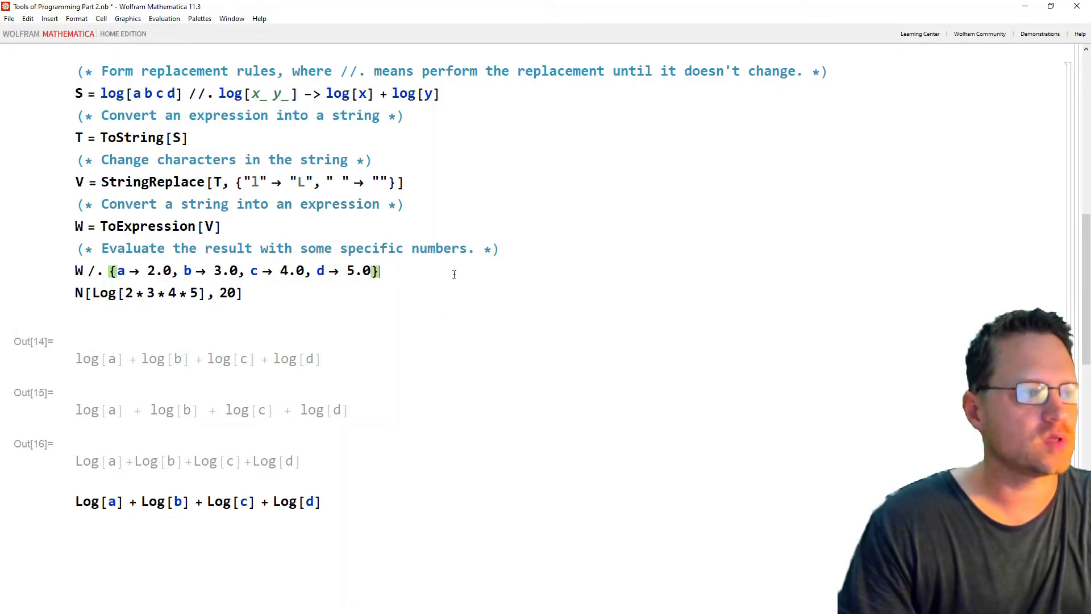
pyautogui.moveTo(424, 283)
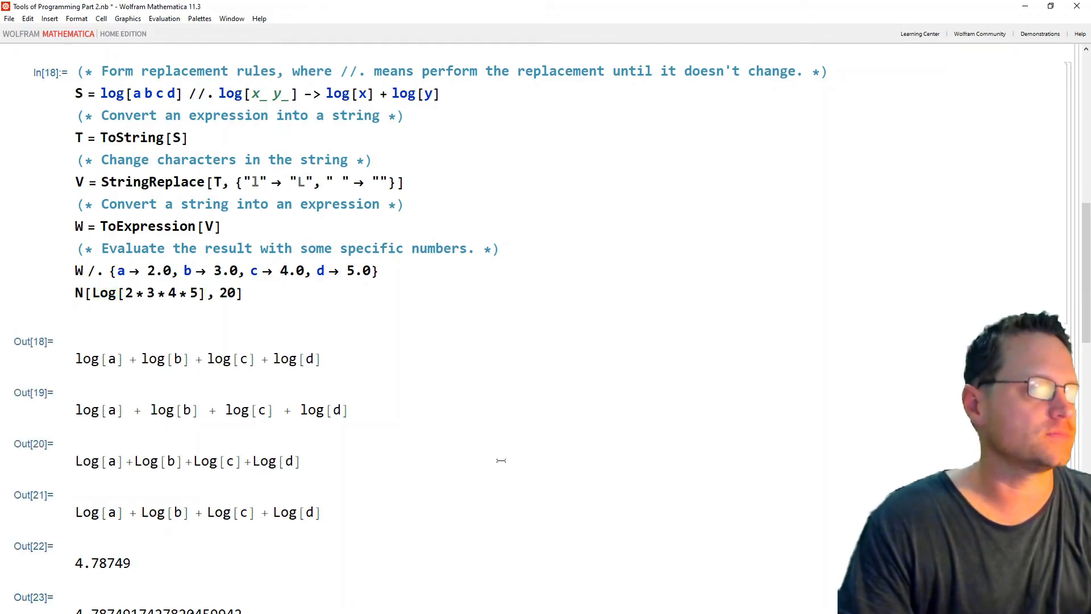
pyautogui.scroll(-3)
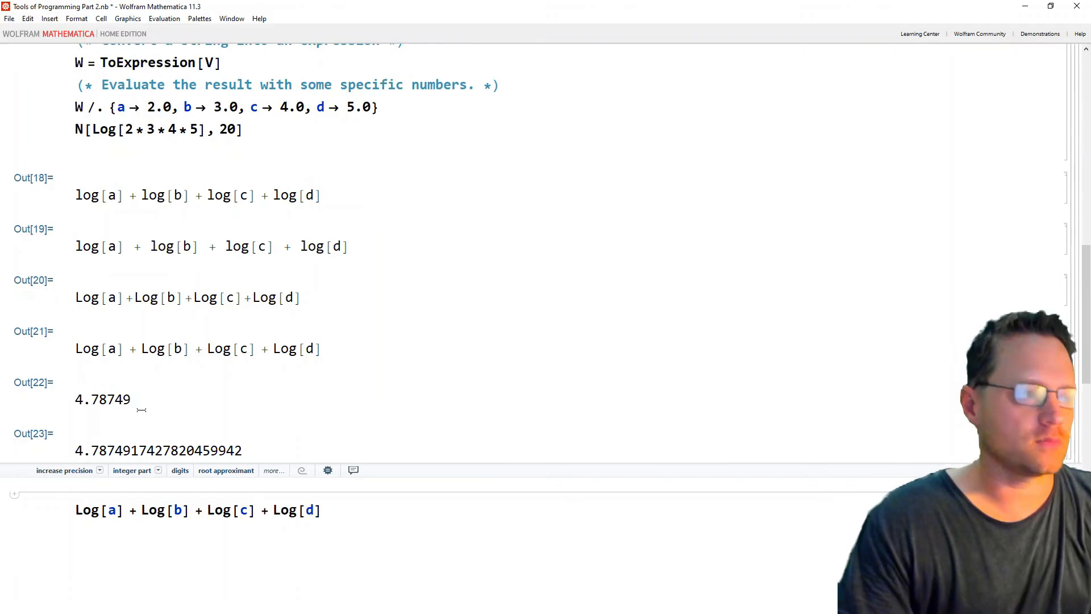